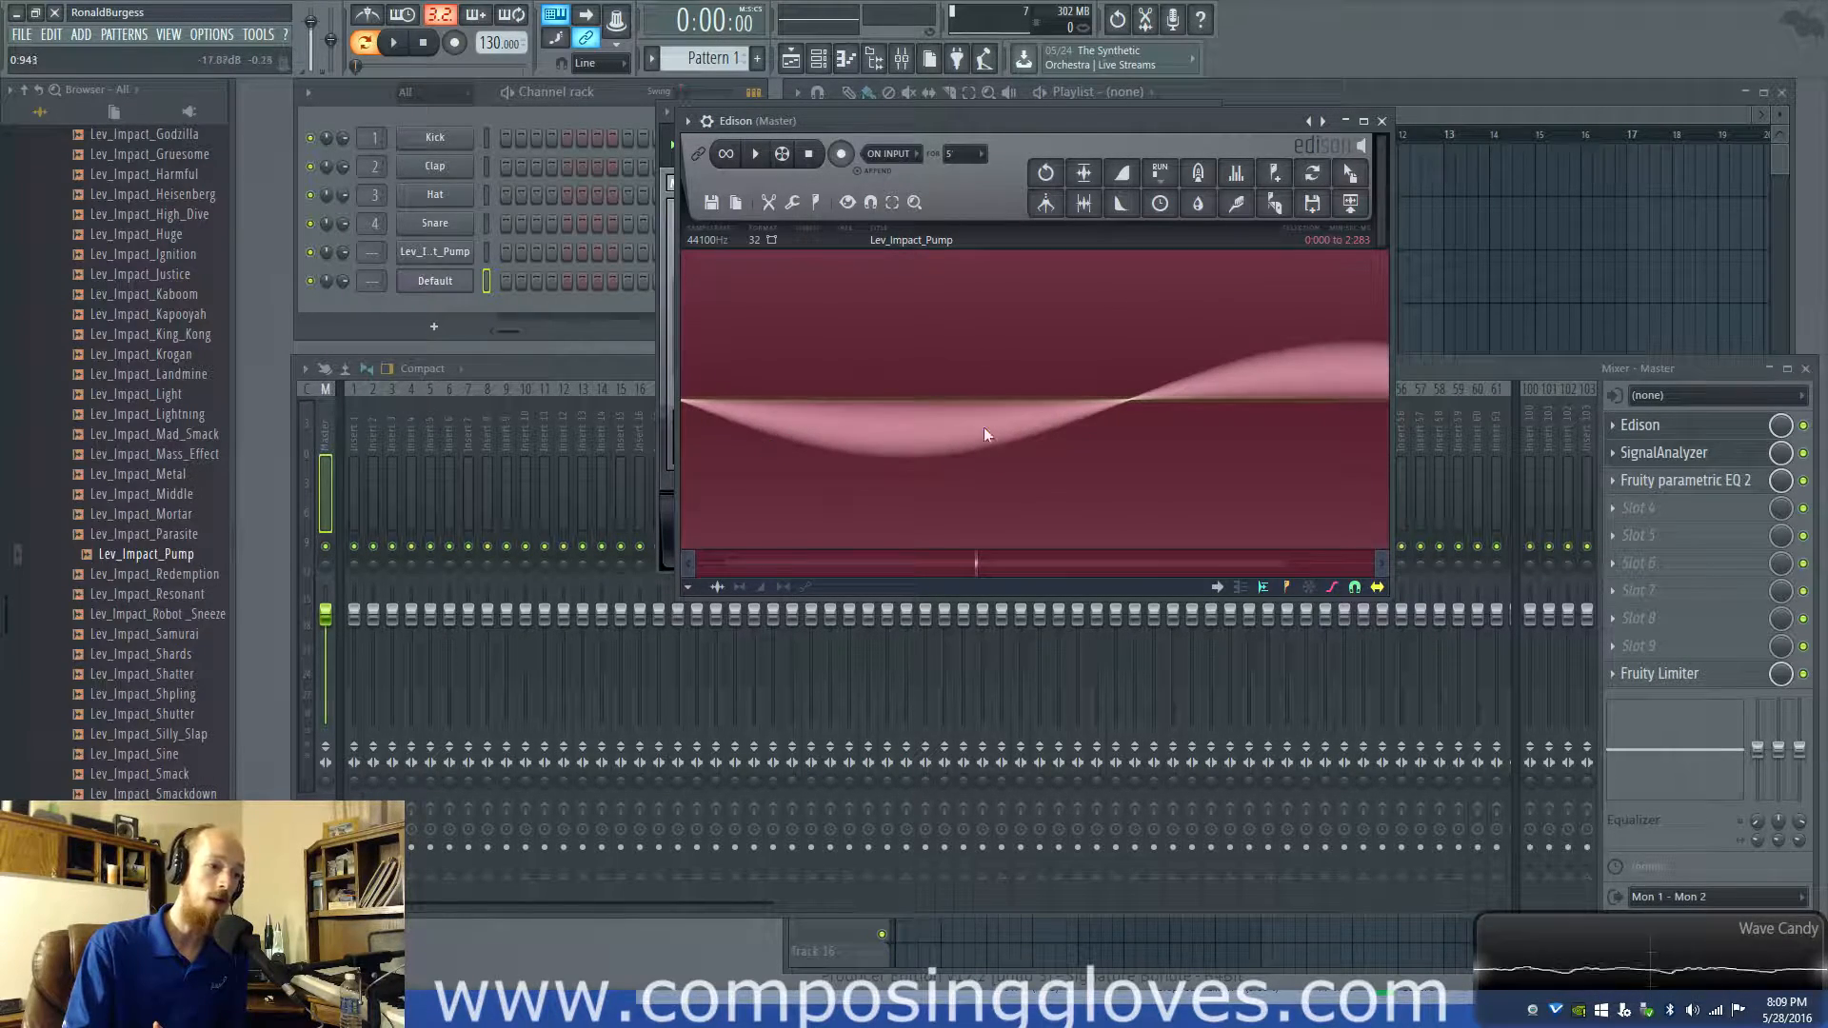
mouse_move(1335, 371)
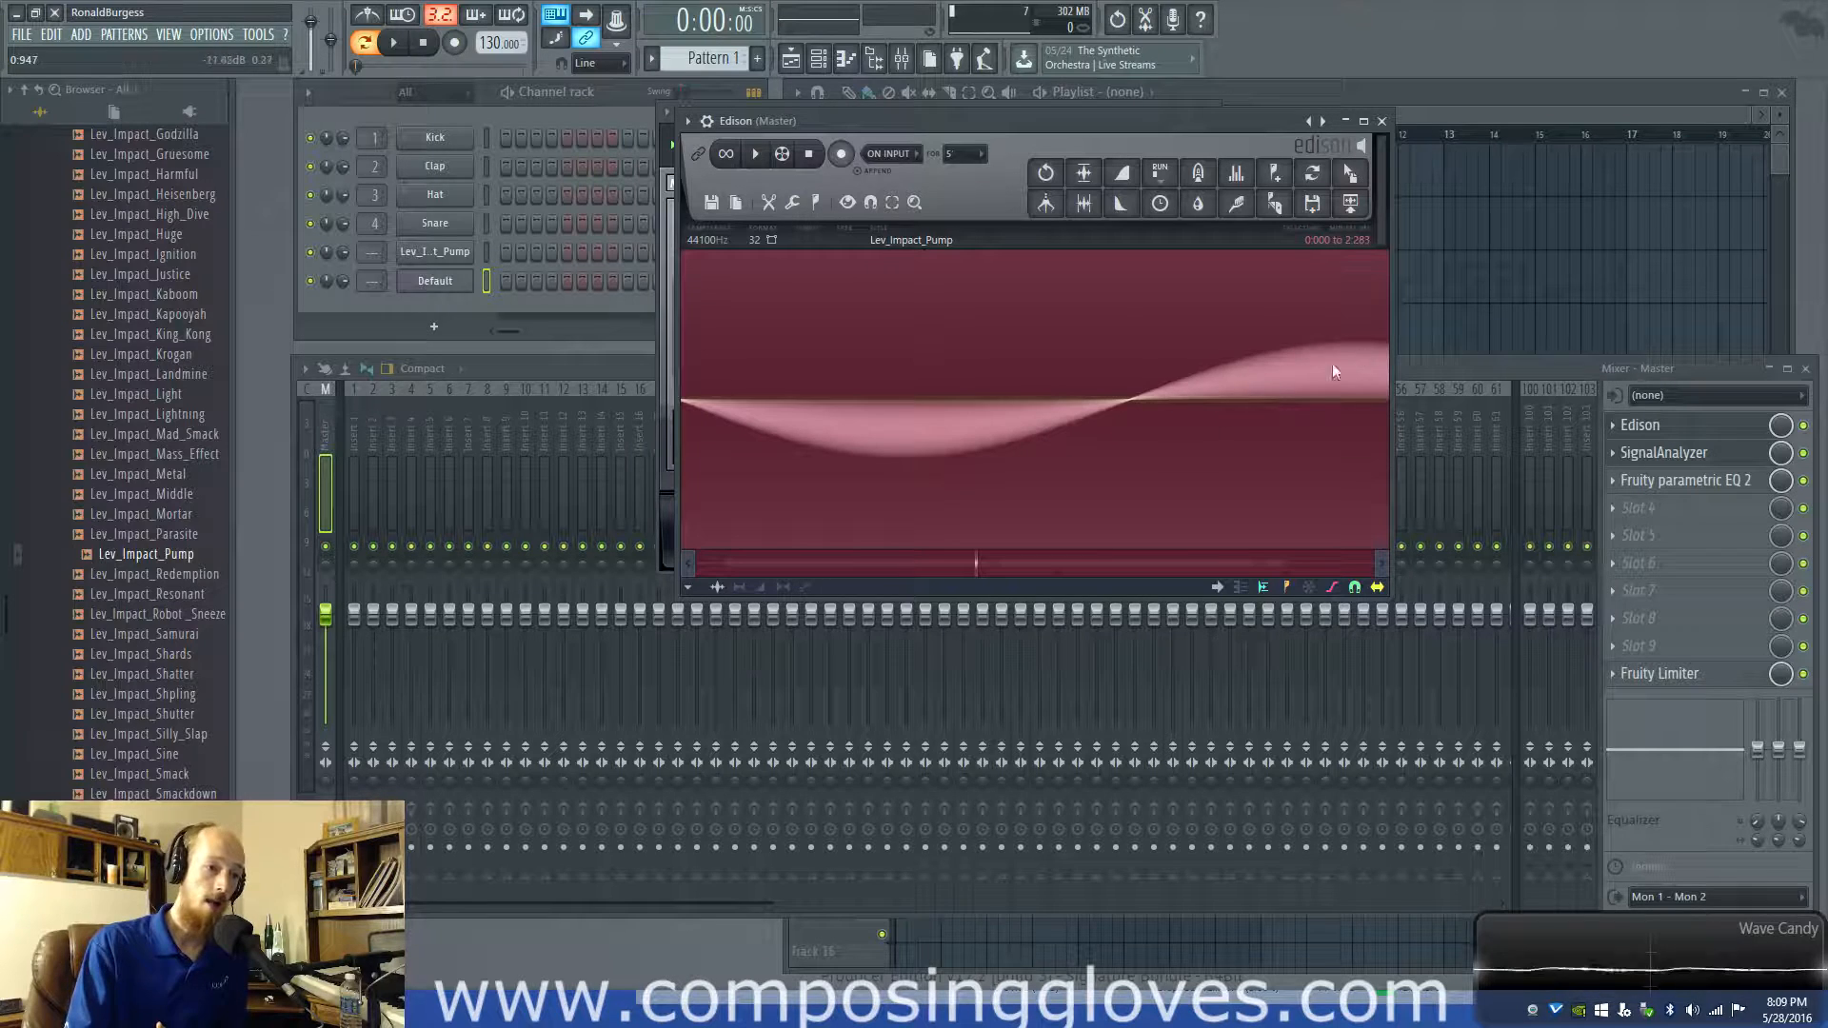
mouse_move(898, 476)
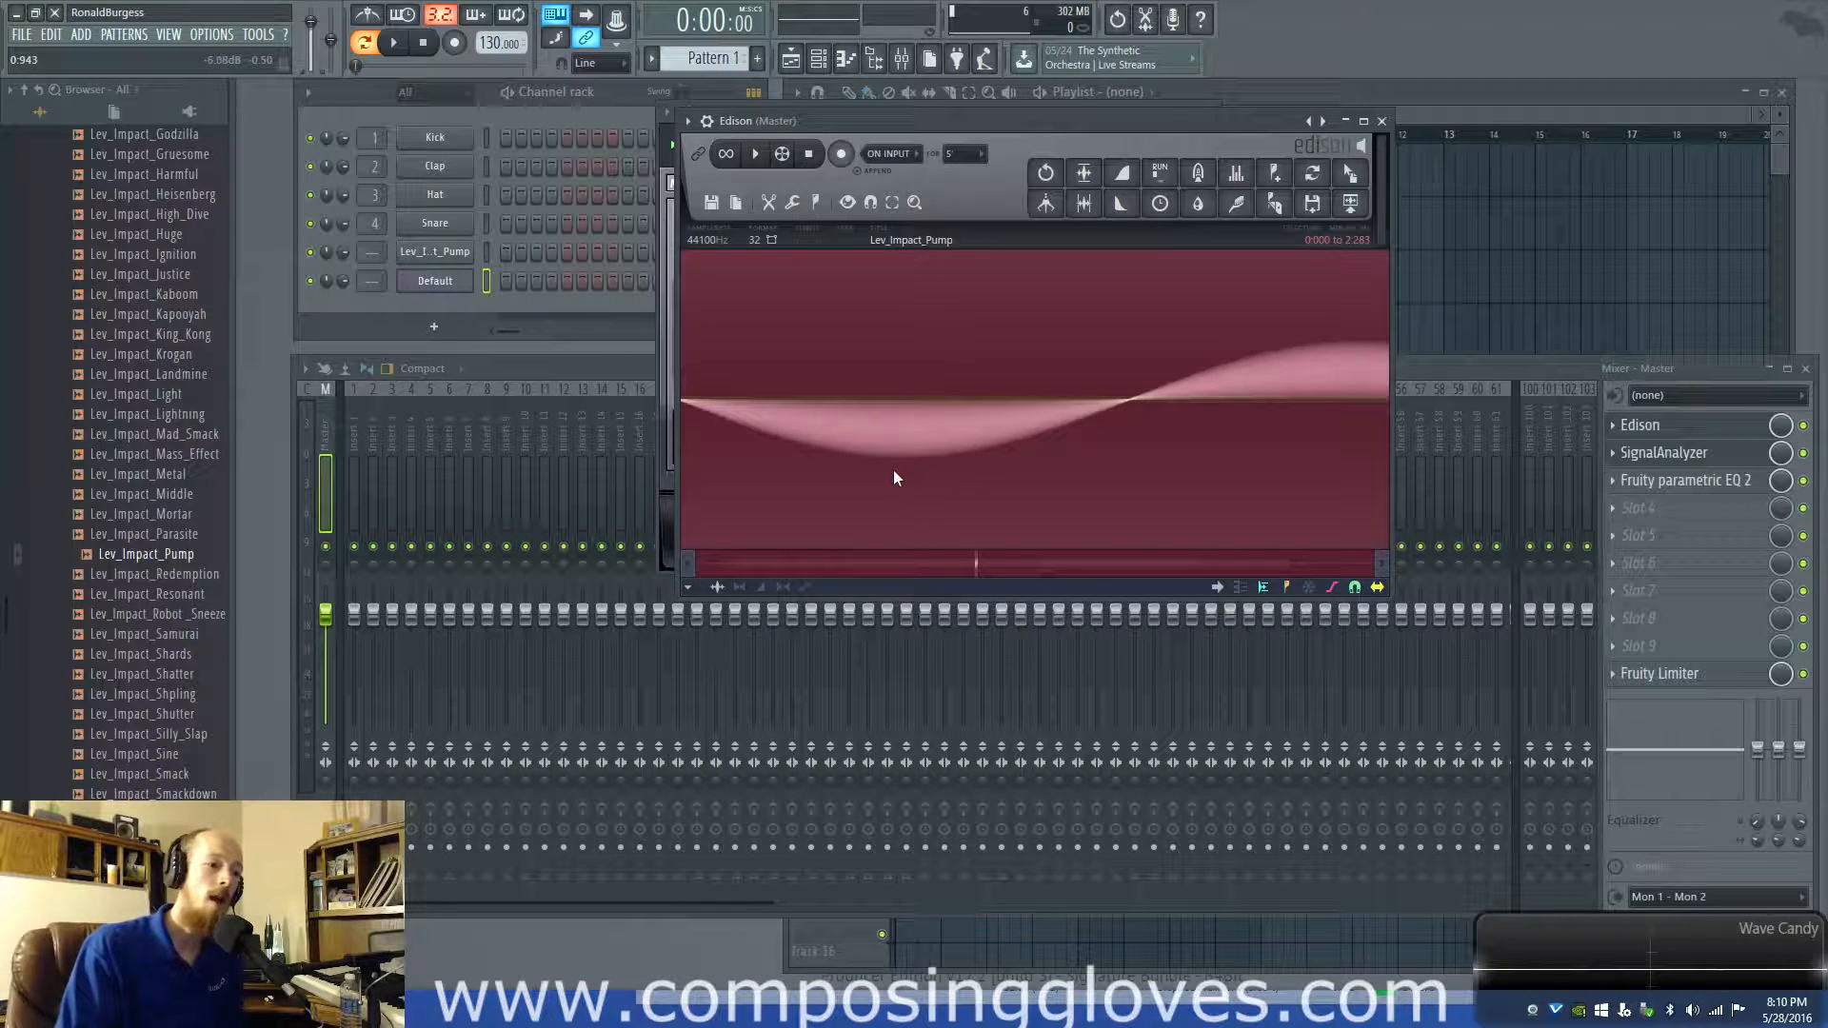
mouse_move(817, 539)
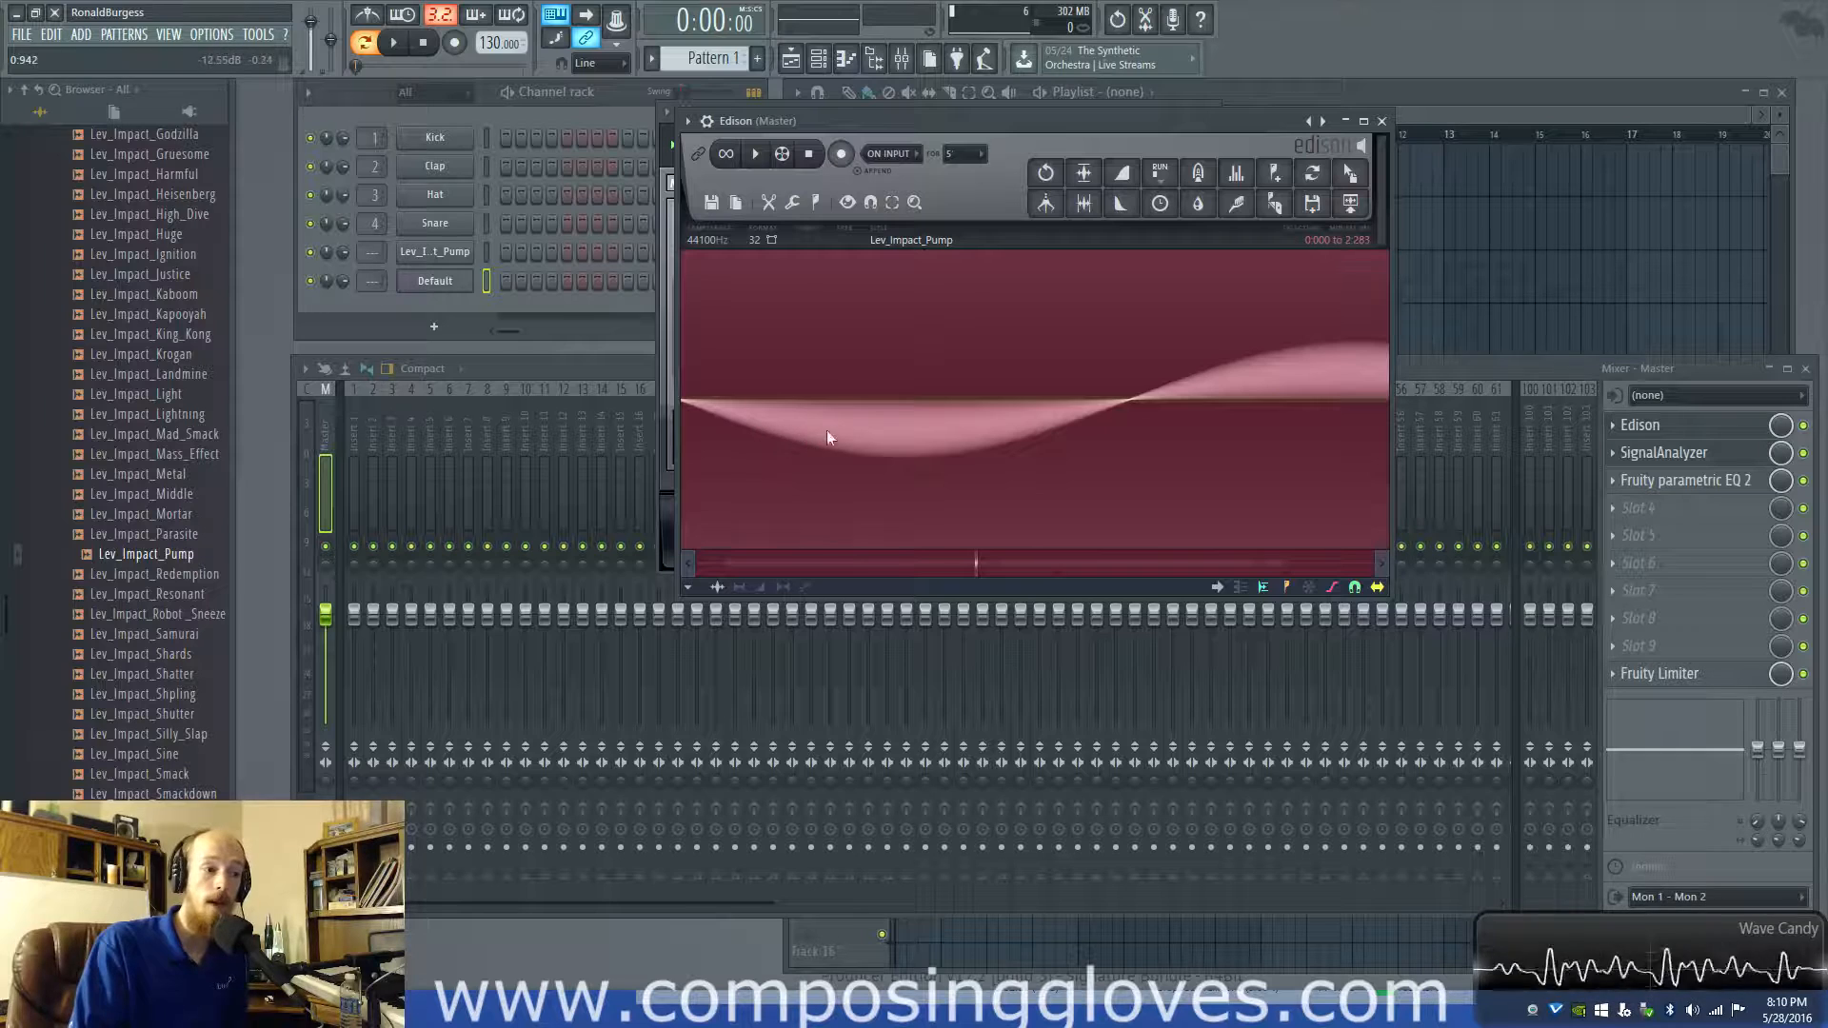
mouse_move(860, 458)
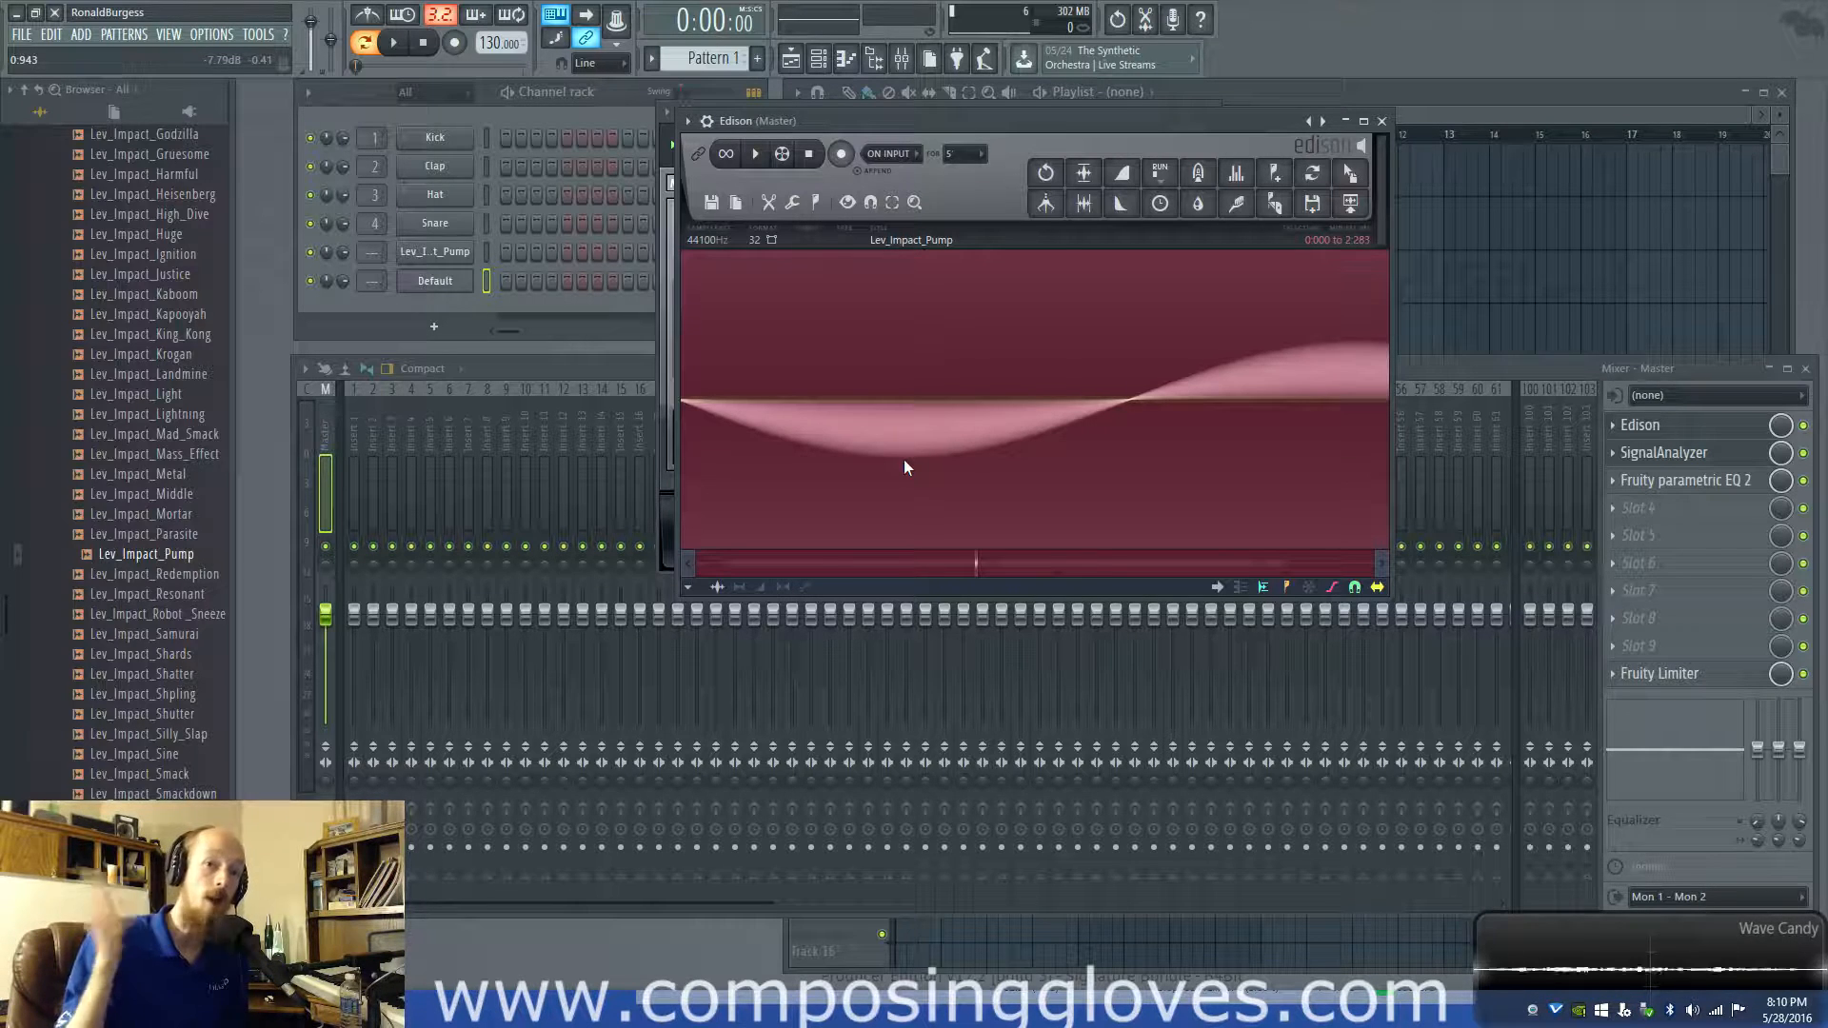
mouse_move(861, 422)
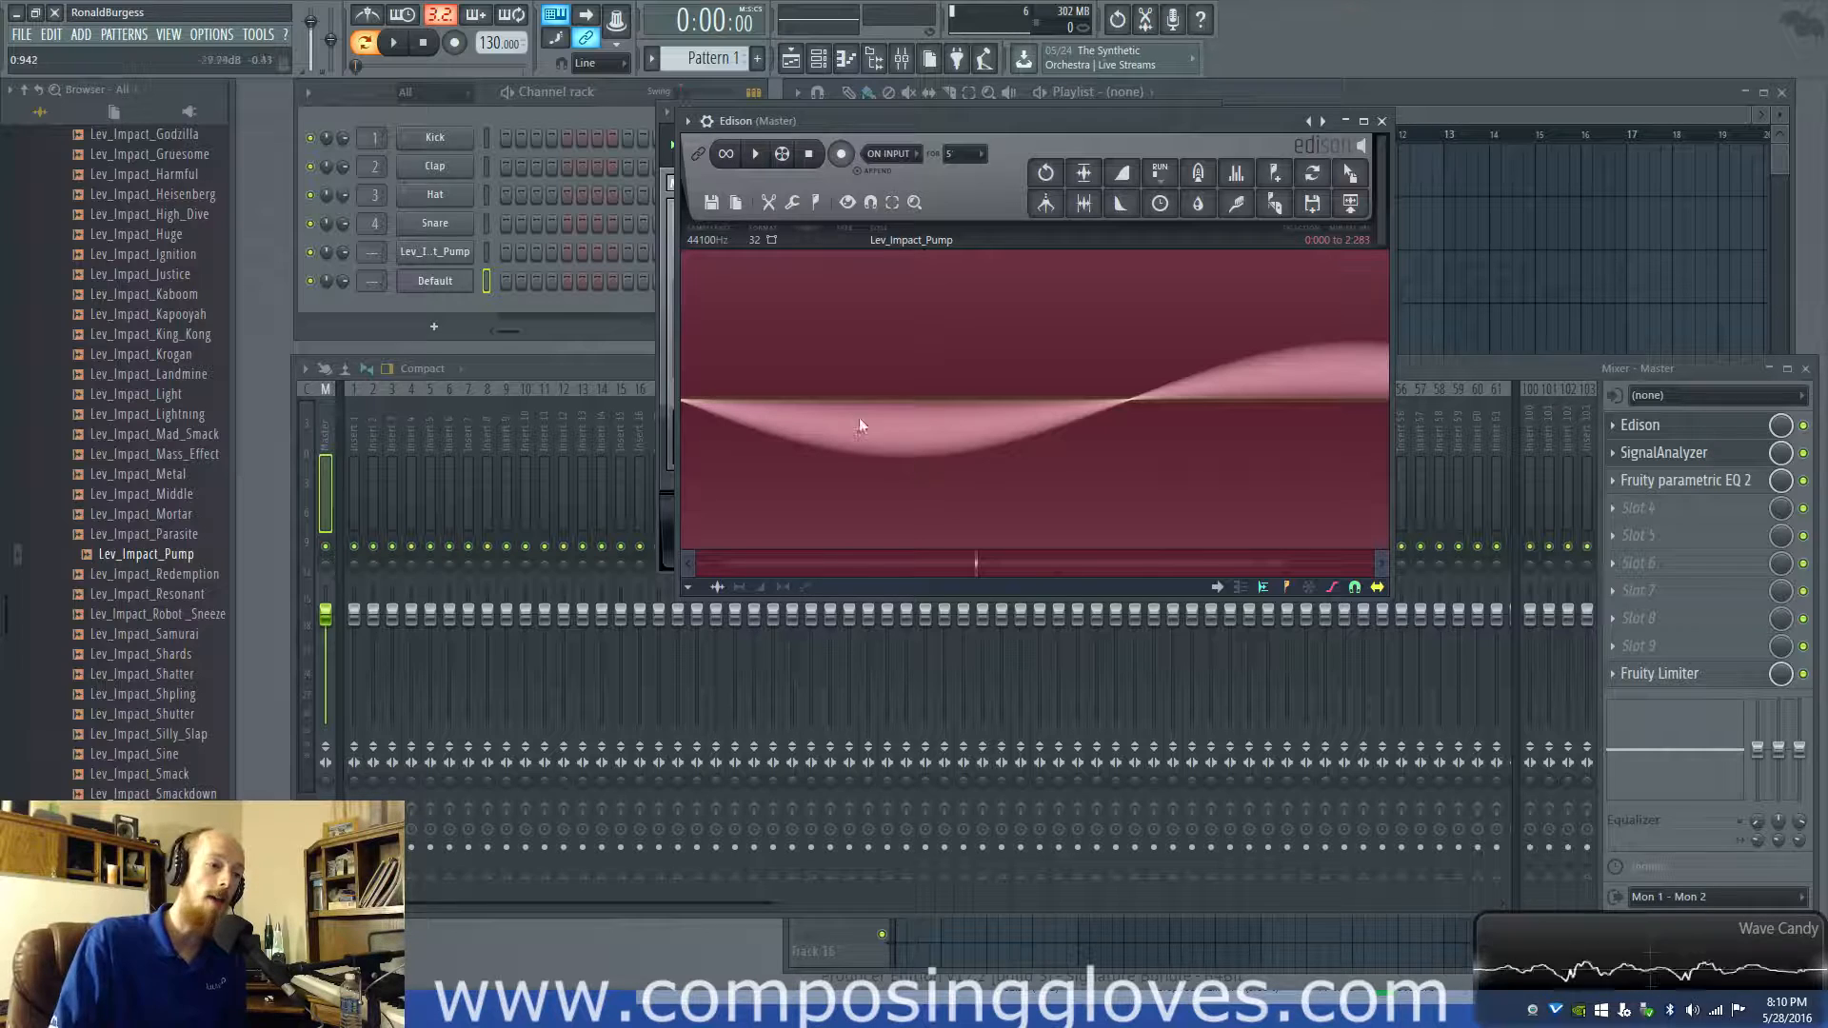
mouse_move(970, 385)
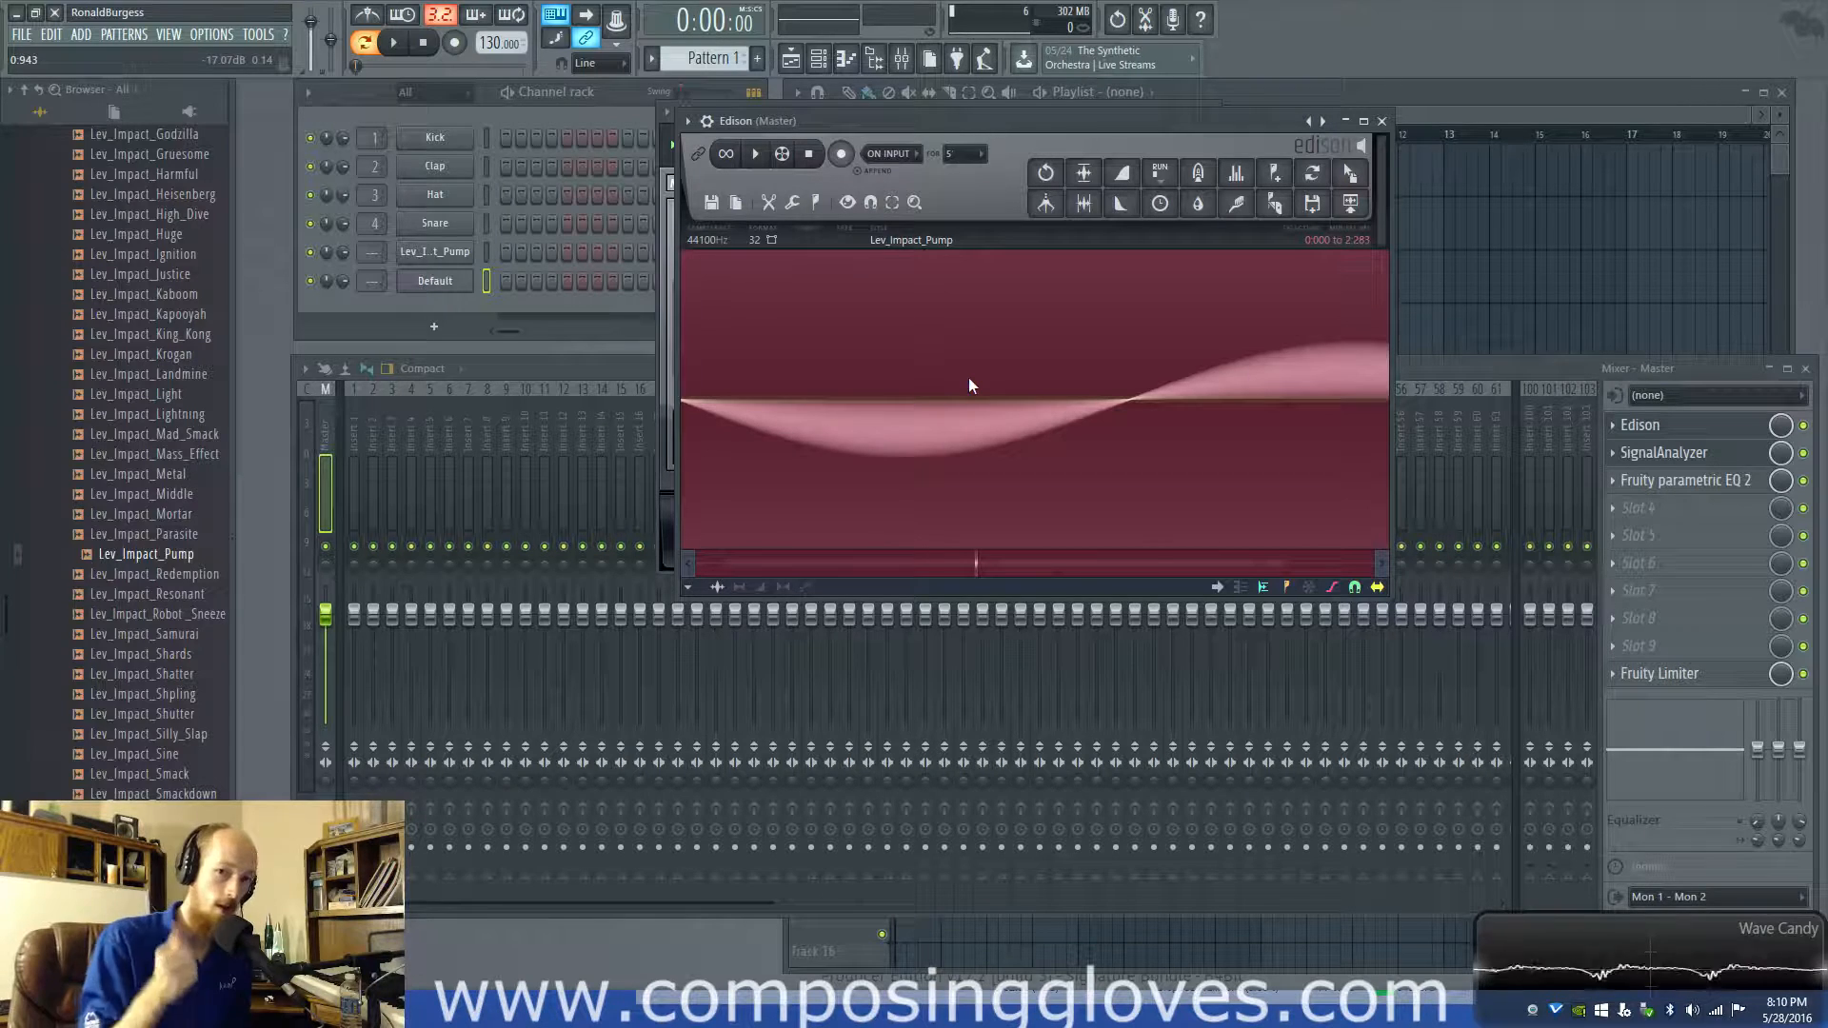
mouse_move(942, 427)
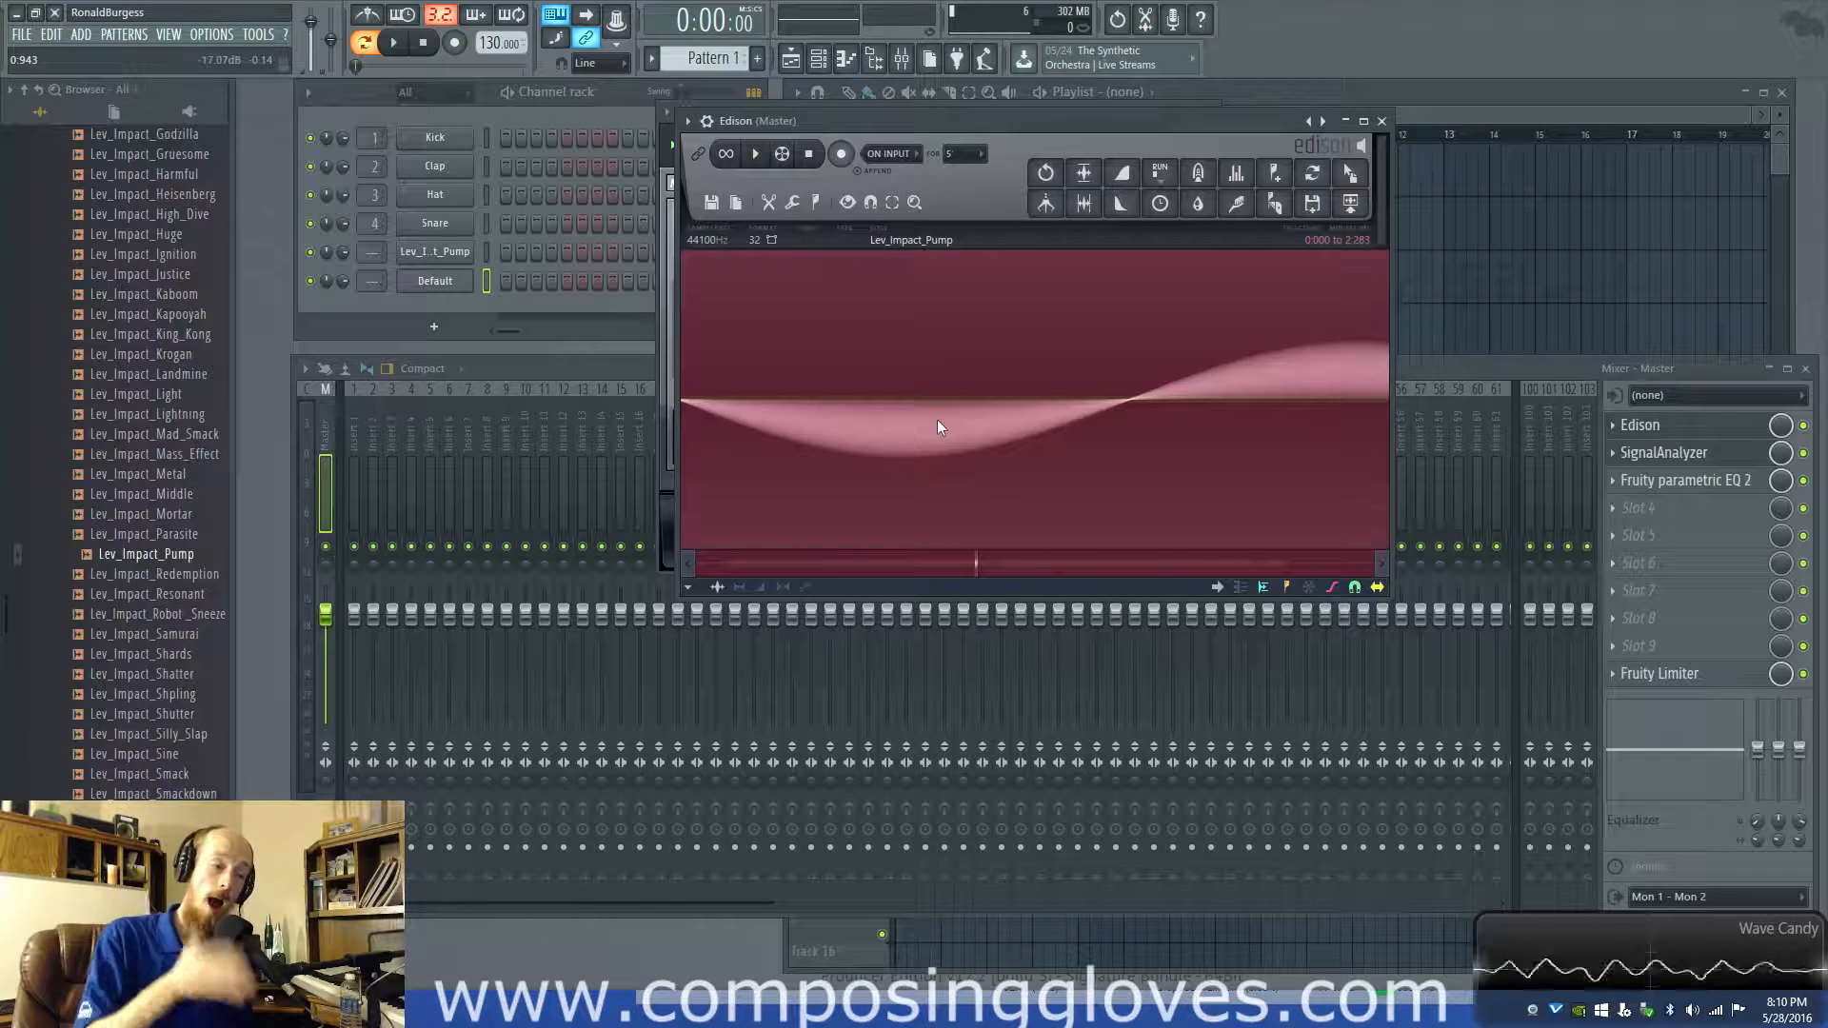
mouse_move(910, 431)
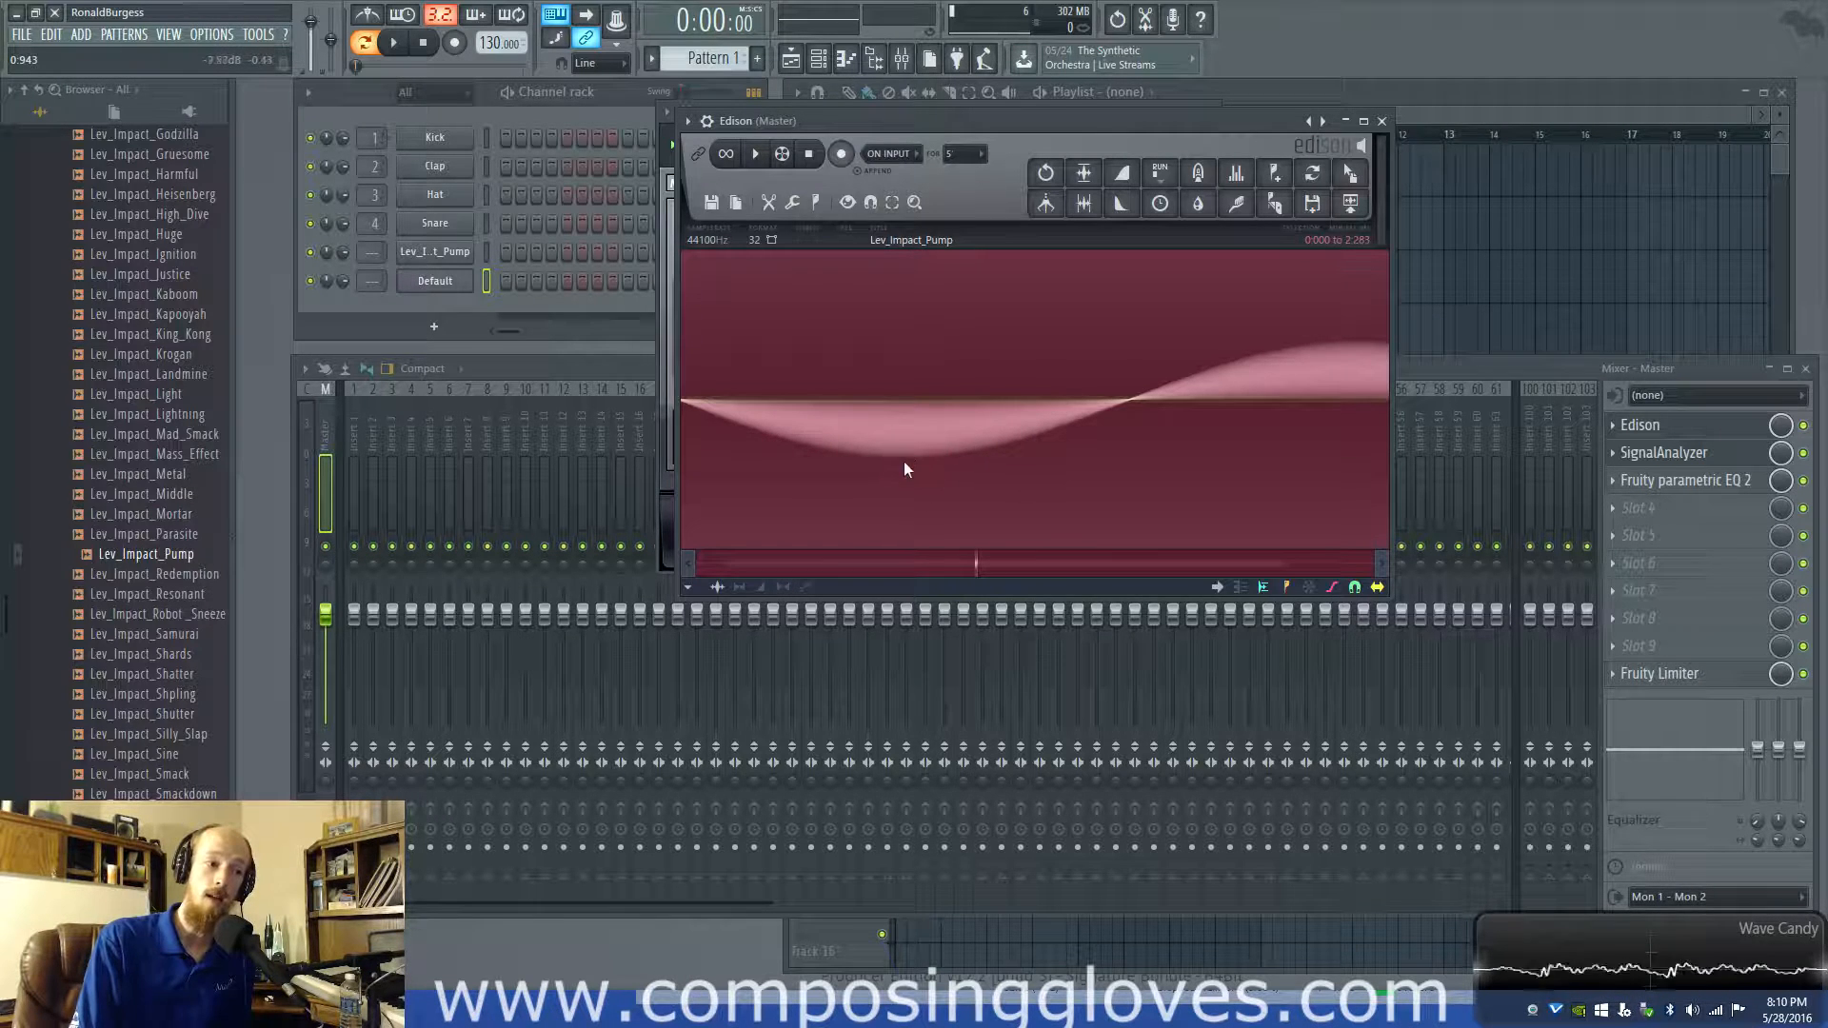
mouse_move(1363, 342)
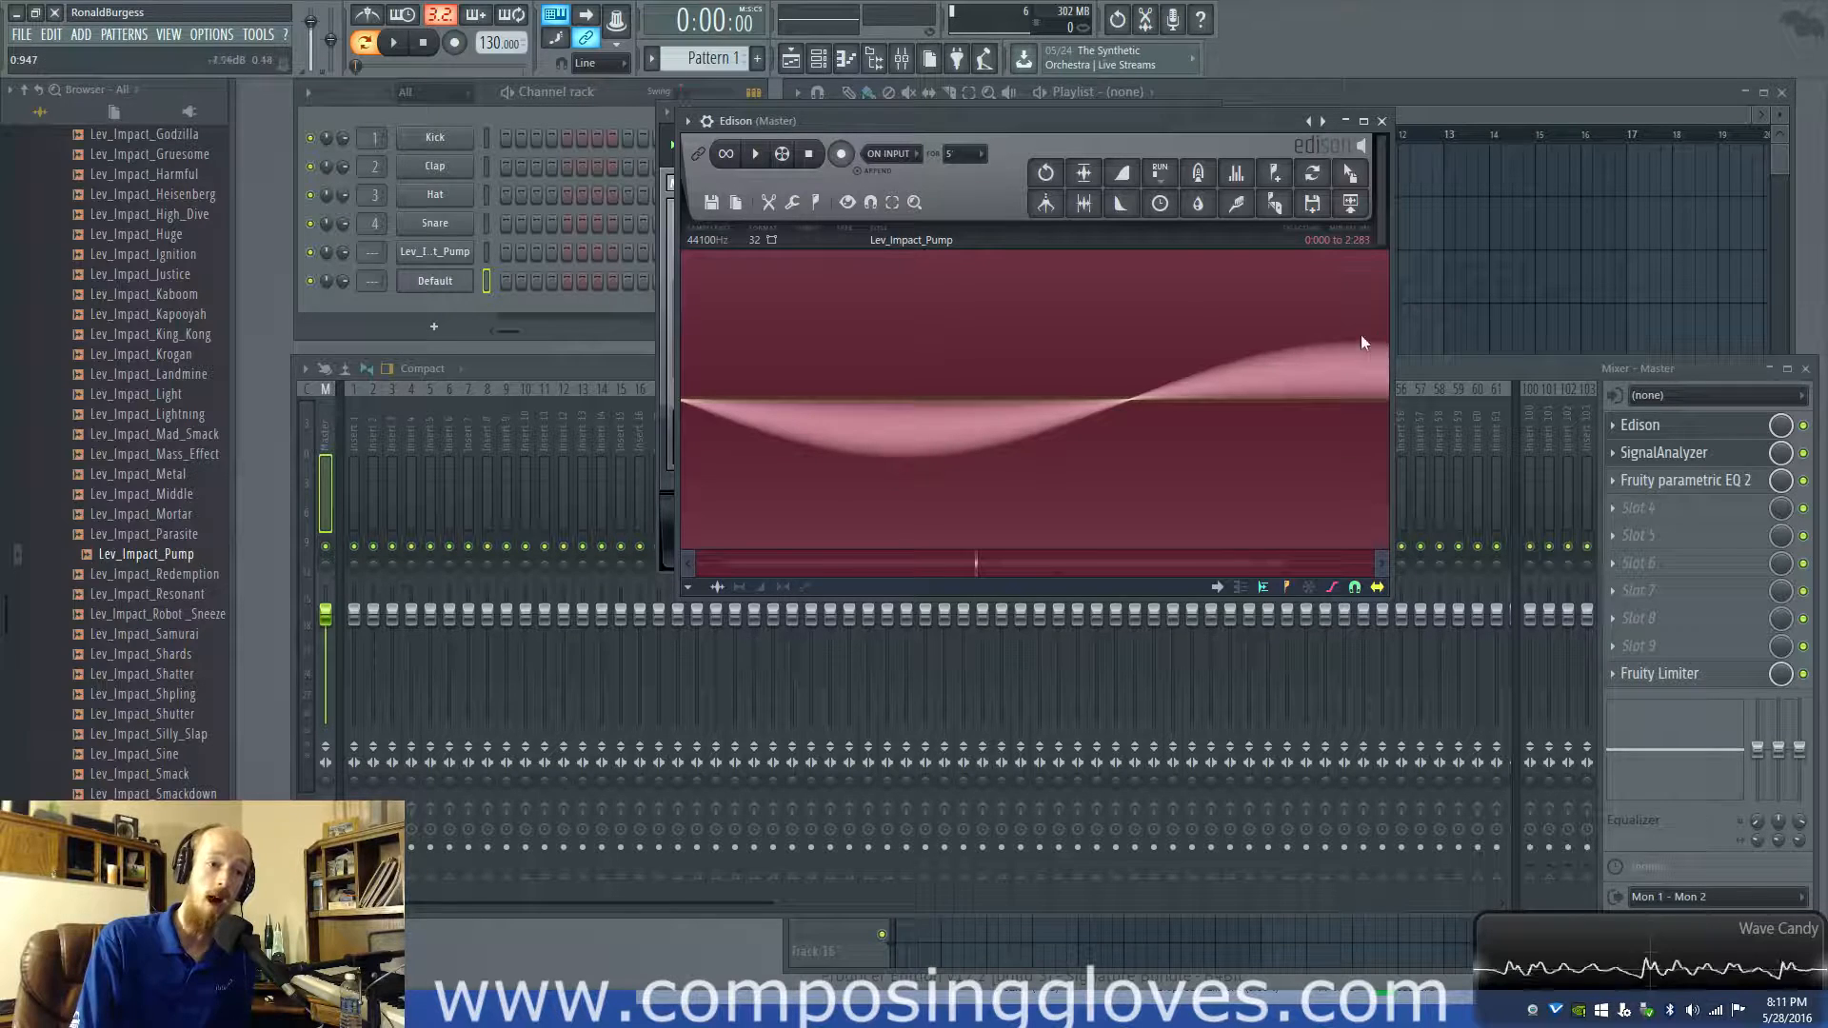
mouse_move(1272, 373)
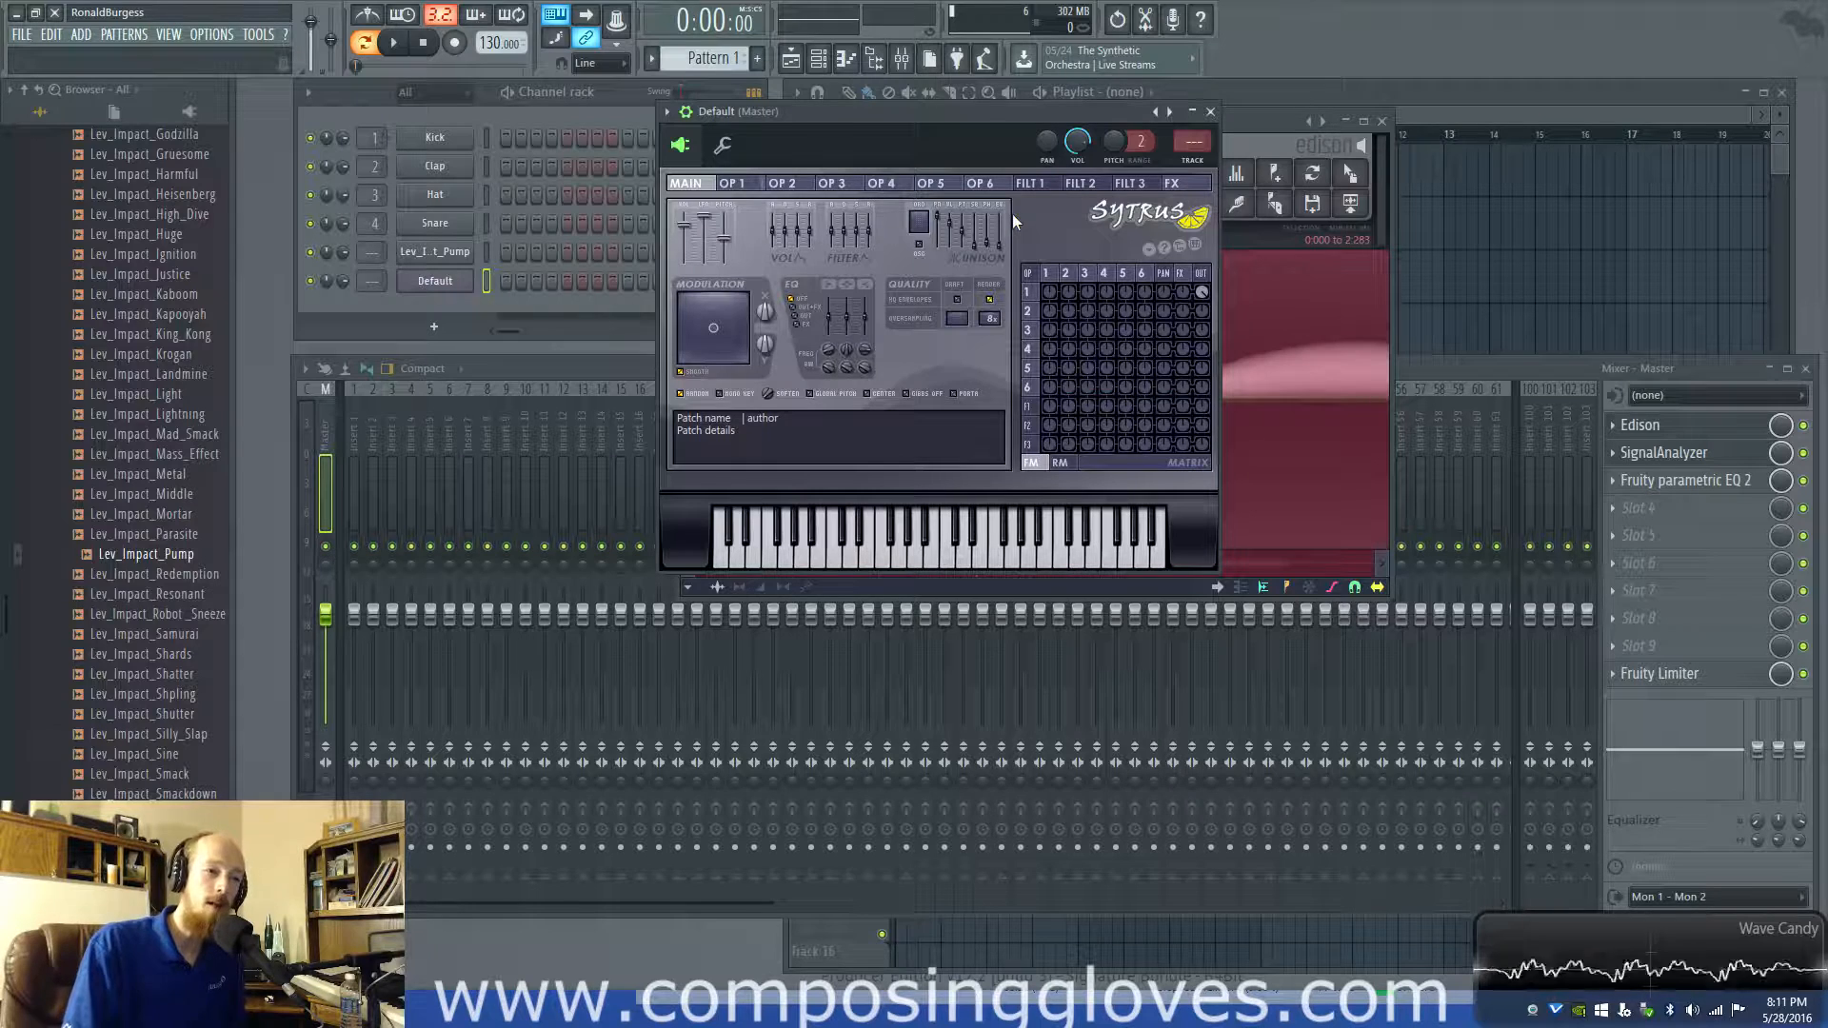
mouse_move(1014, 207)
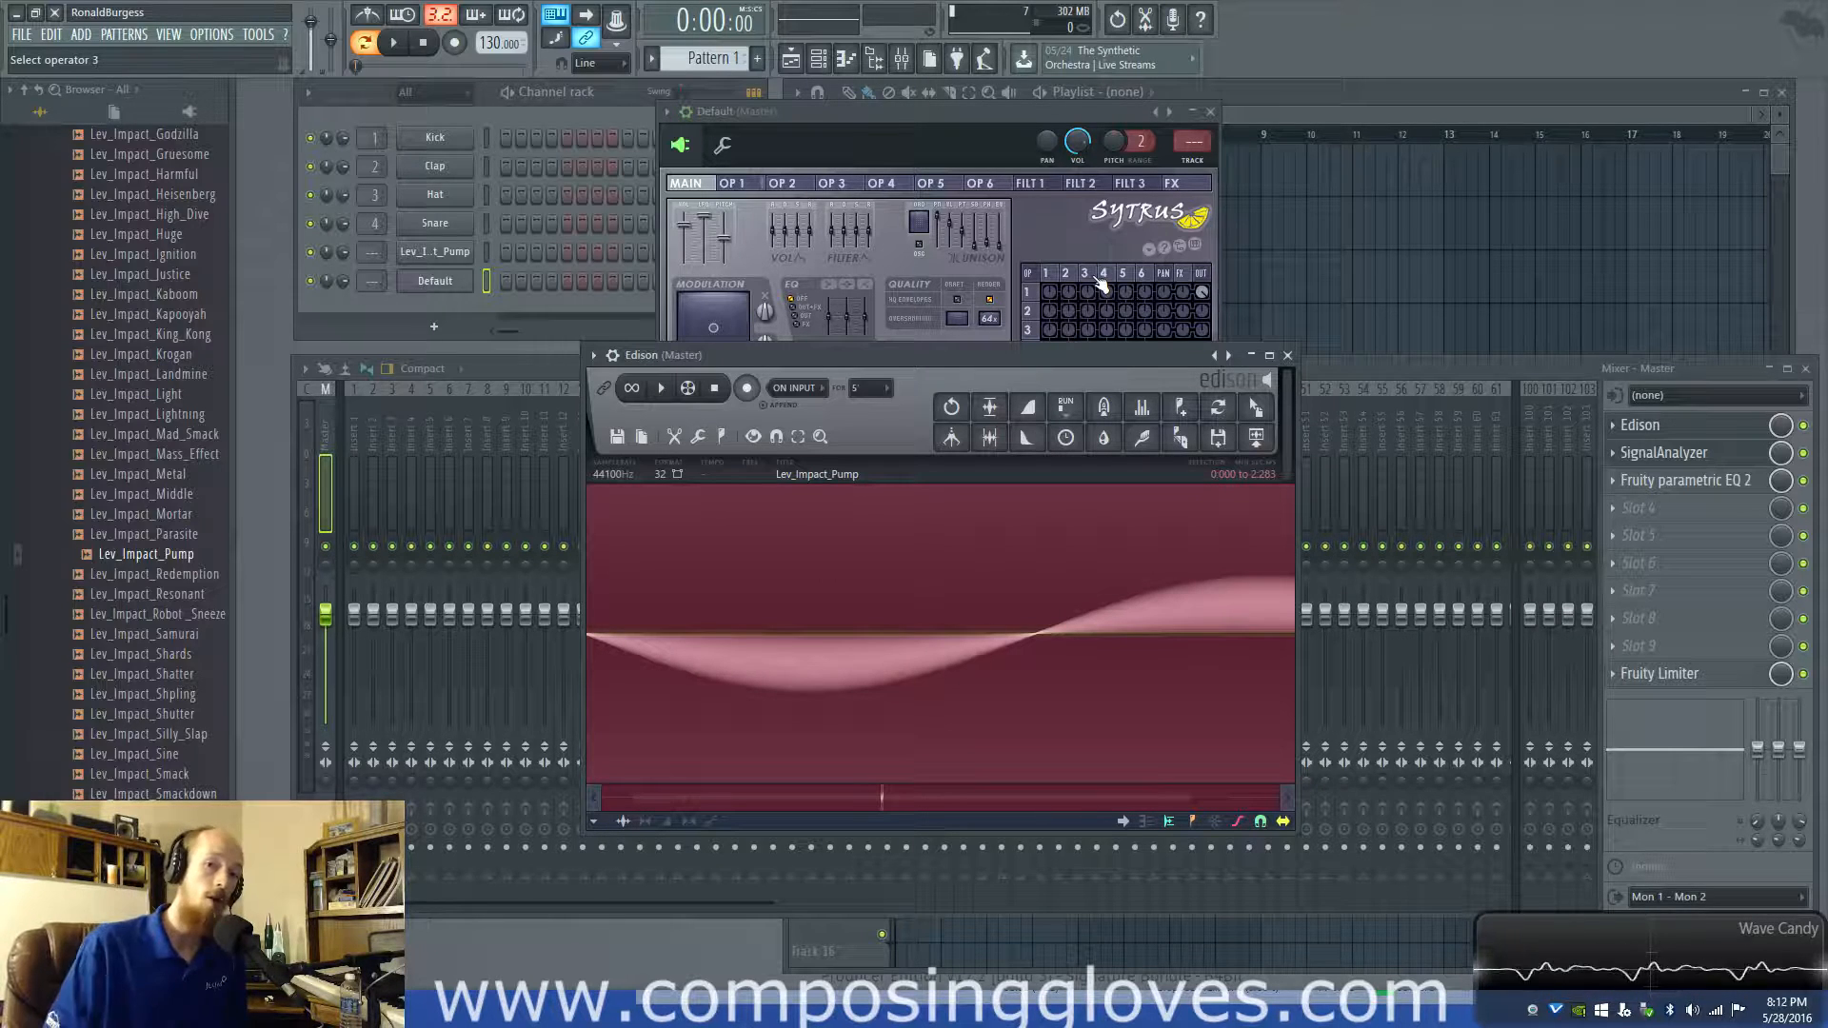
Bring the Edison window with the Lev_Impact_Pump waveform back beside the default Sytrus synth
click(1029, 295)
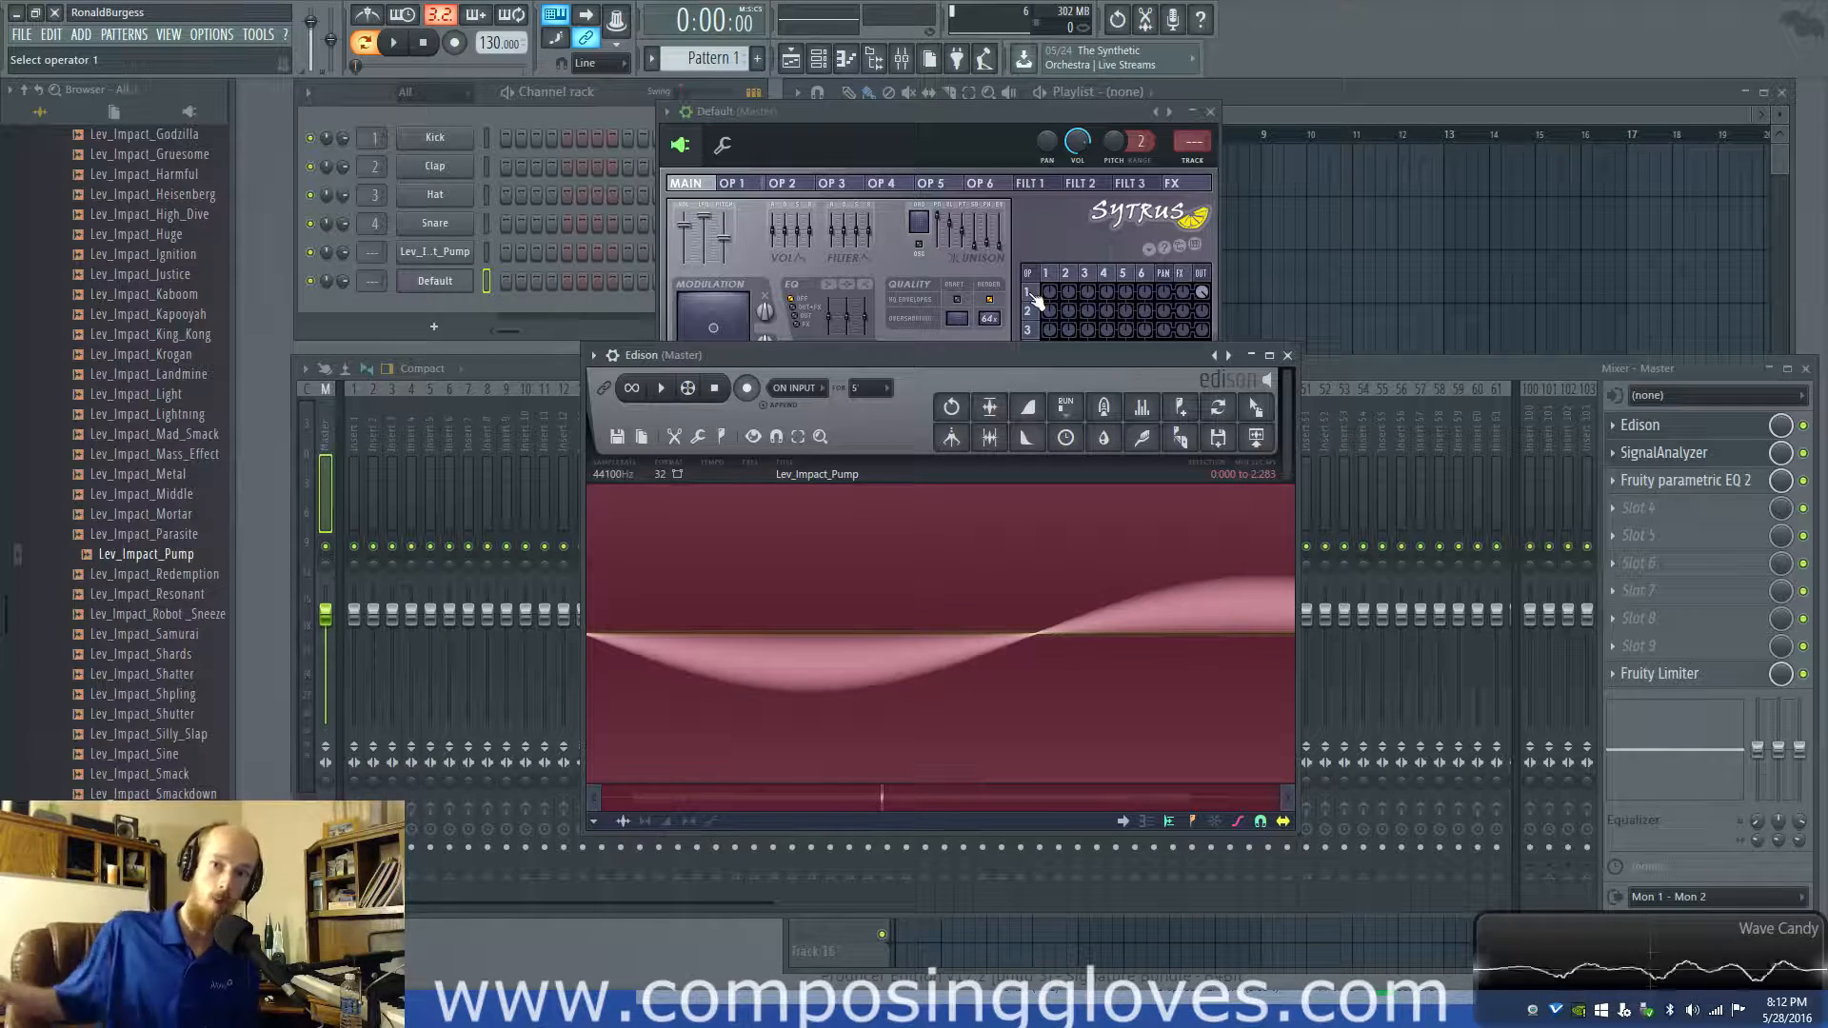
click(1063, 437)
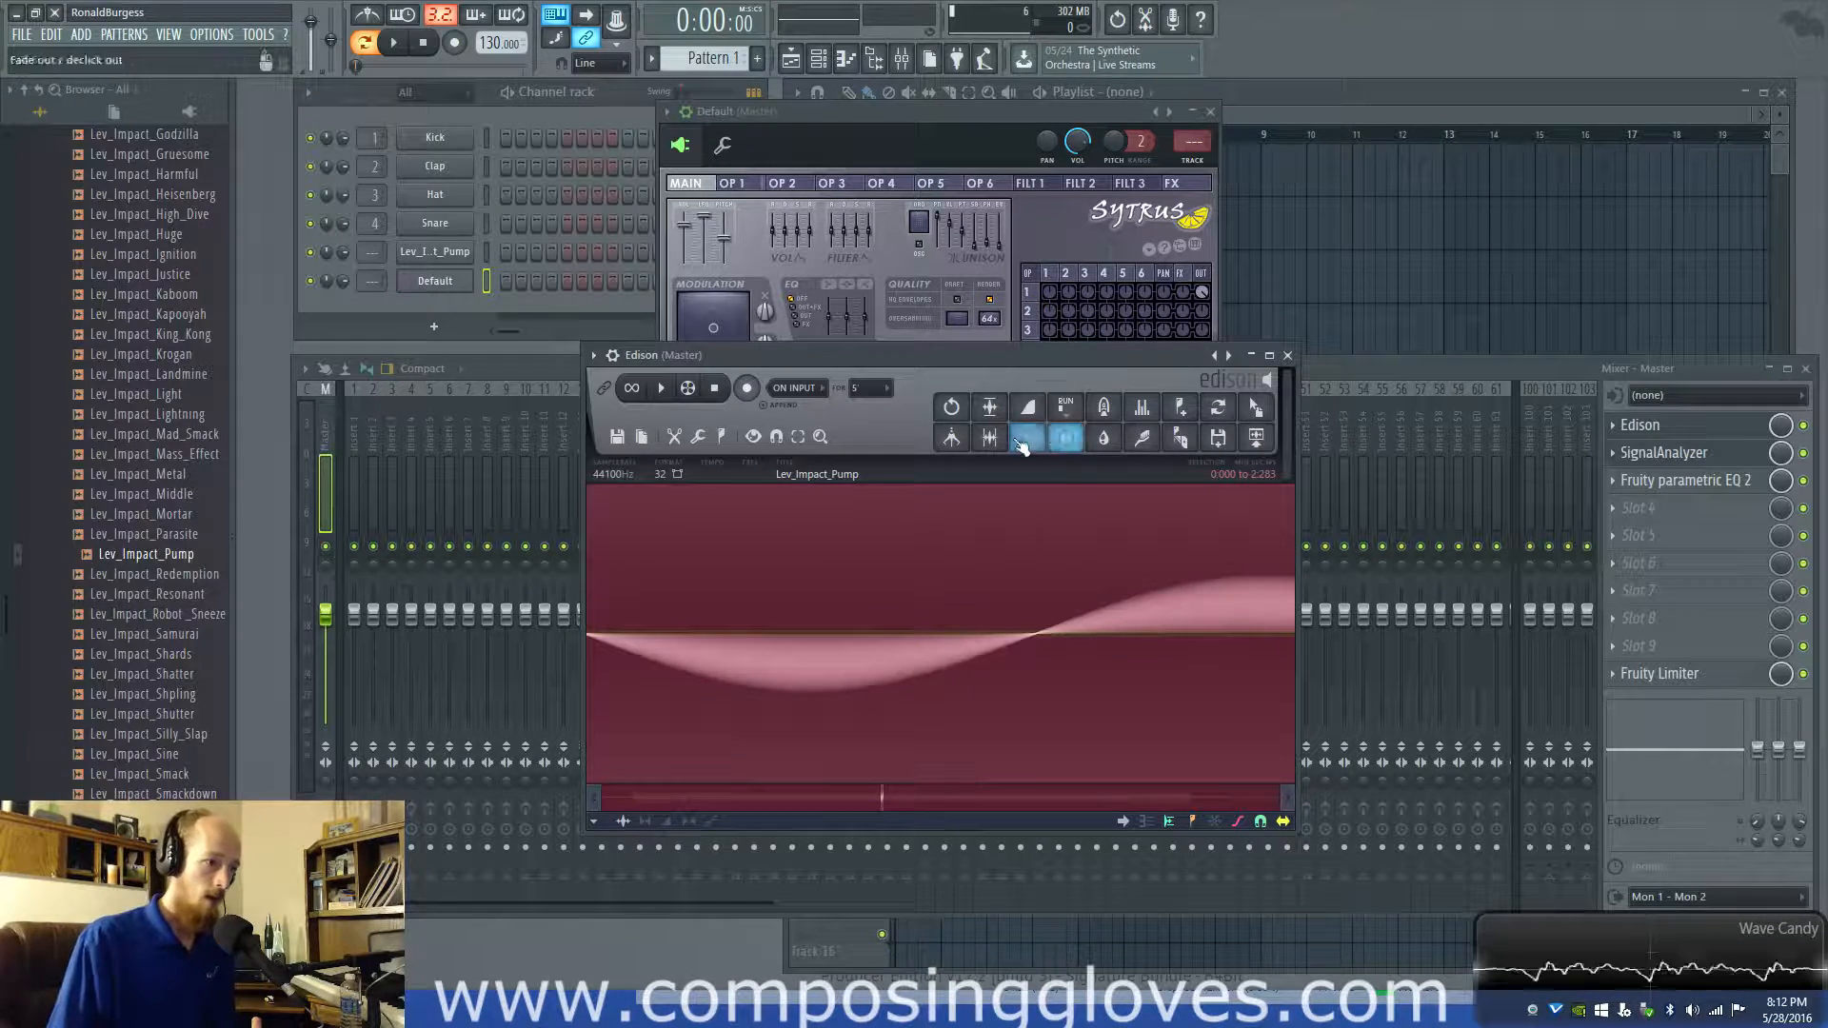
click(1027, 437)
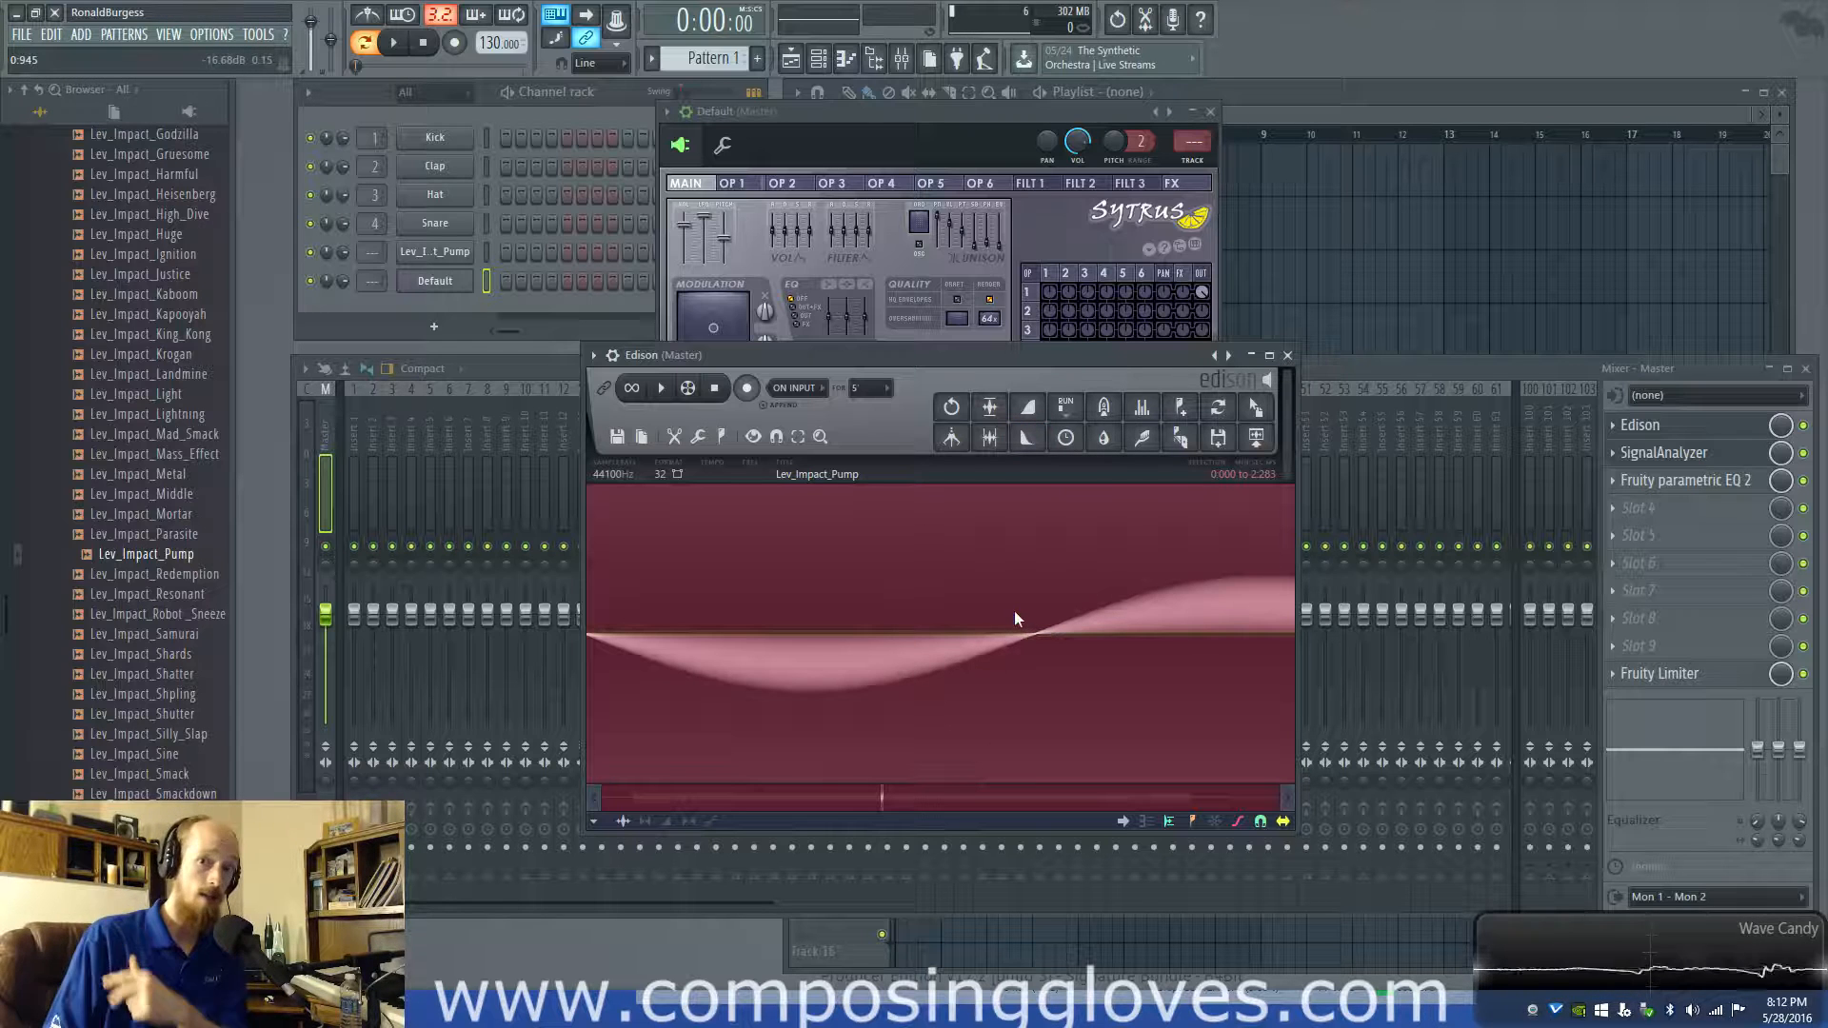